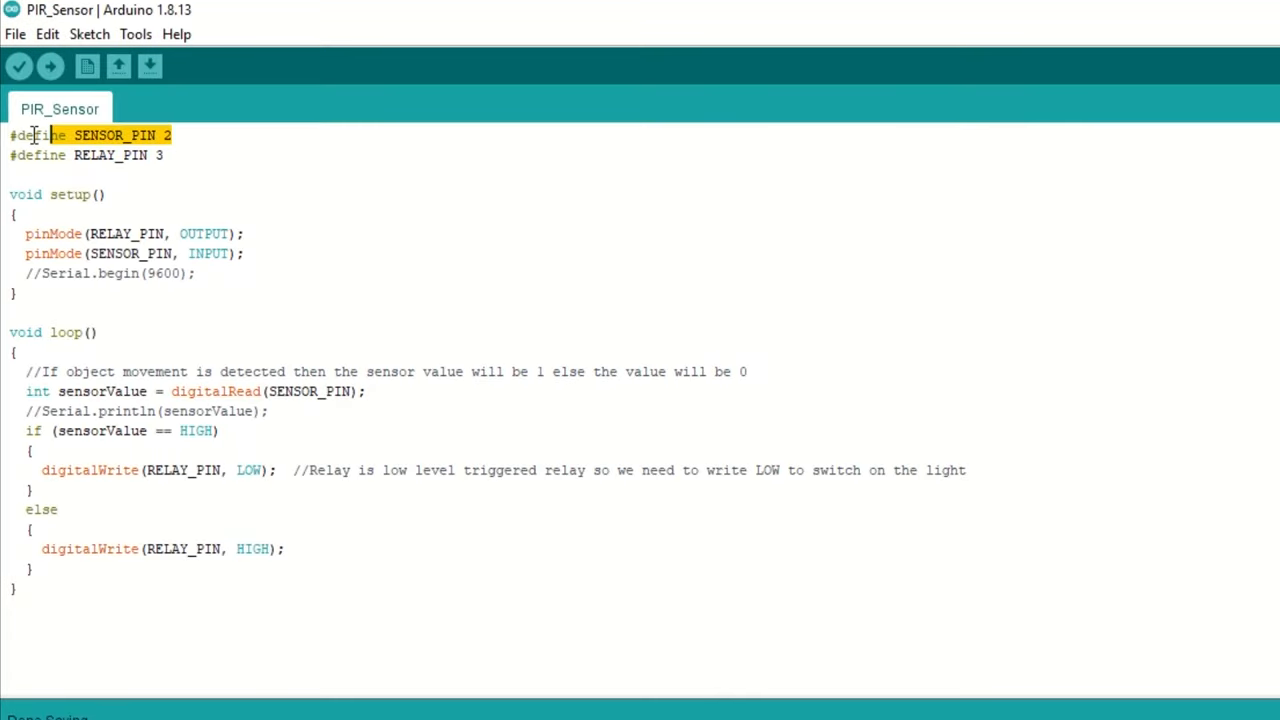
left_click(164, 156)
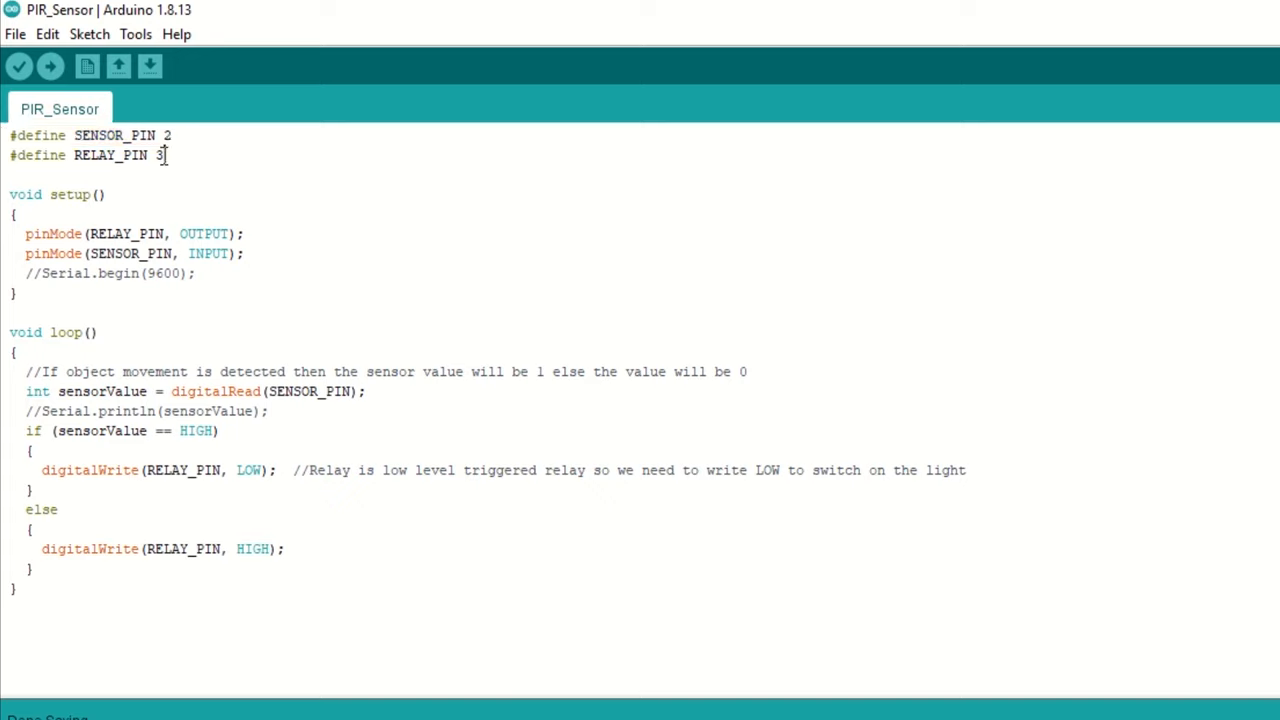
double_click(110, 156)
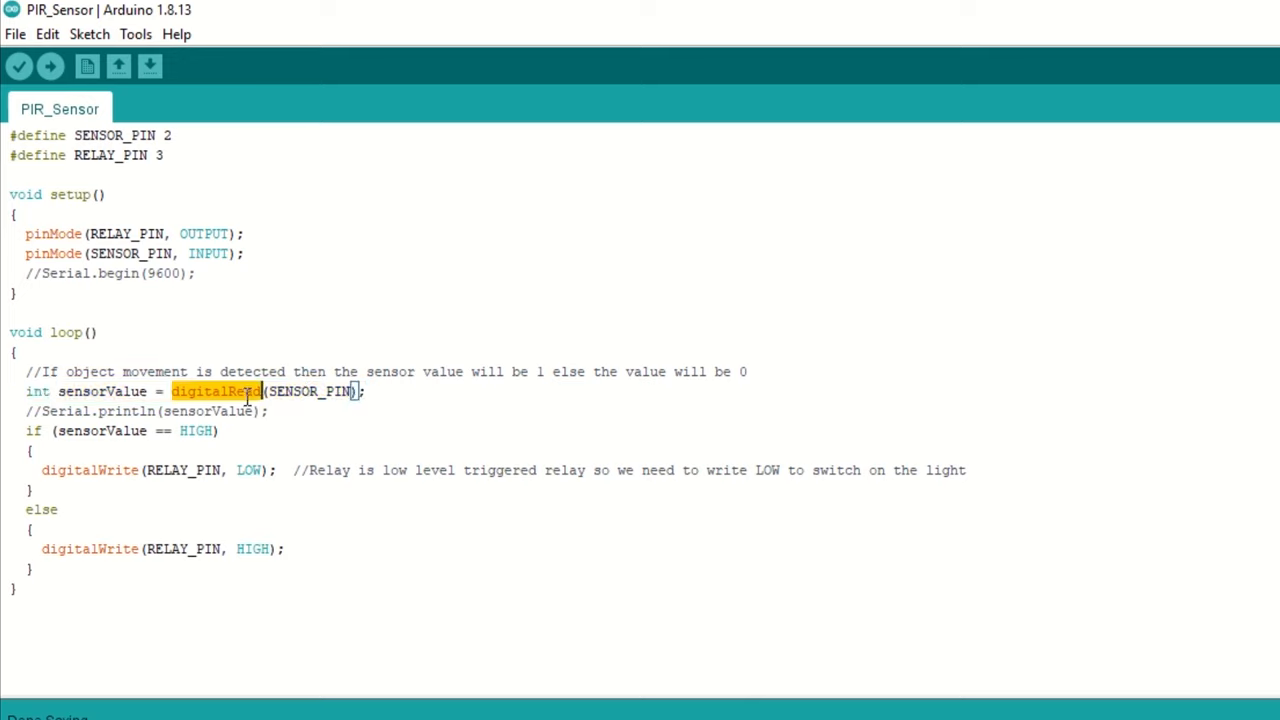
mouse_move(76, 368)
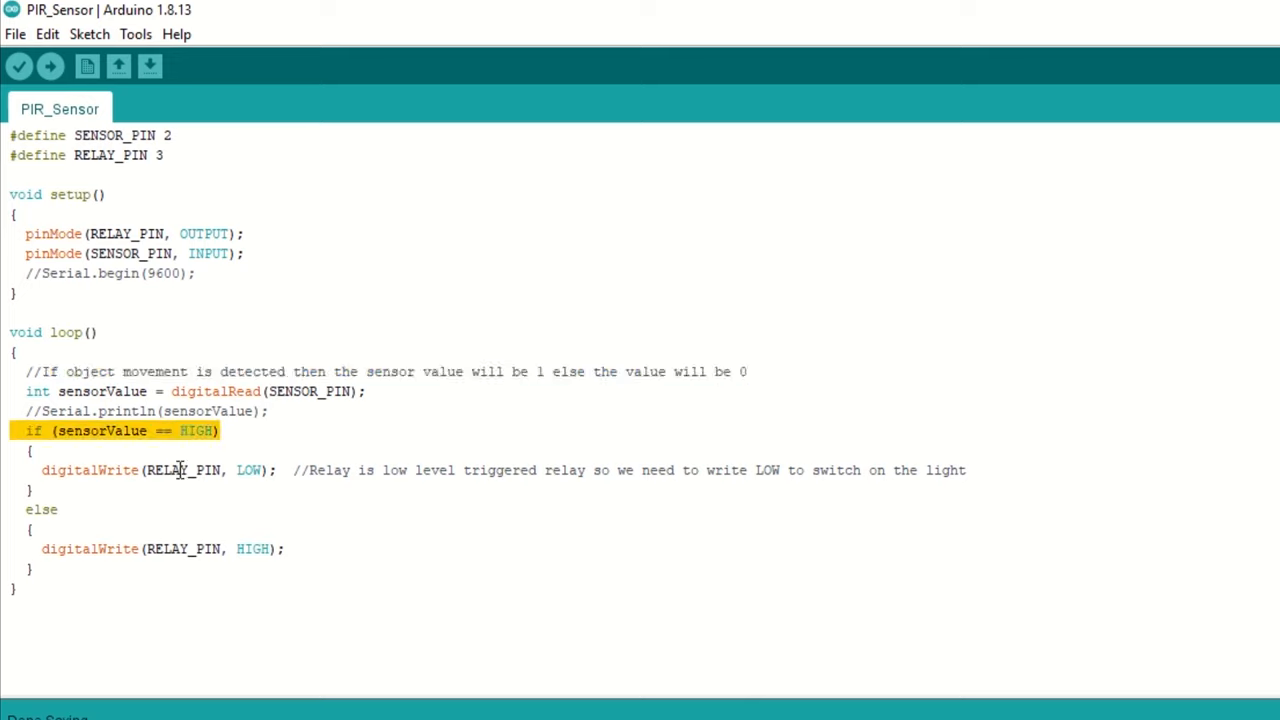
double_click(248, 470)
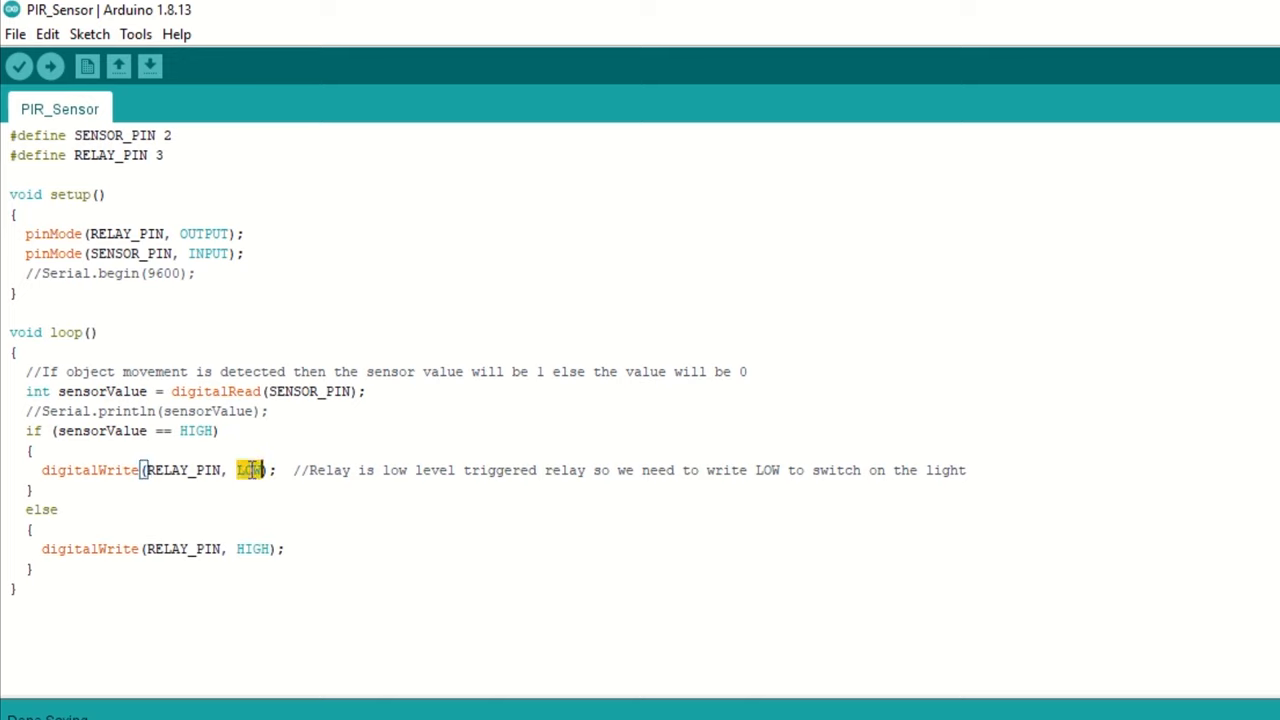
left_click_drag(294, 470, 862, 470)
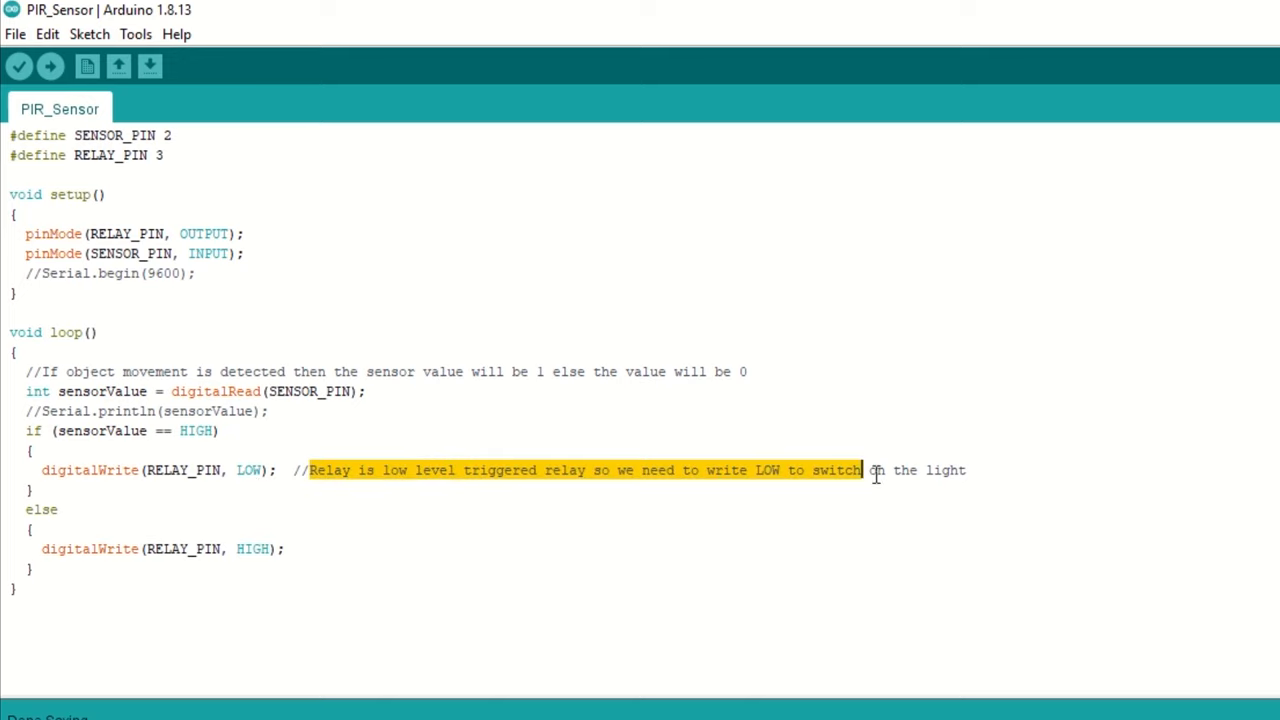